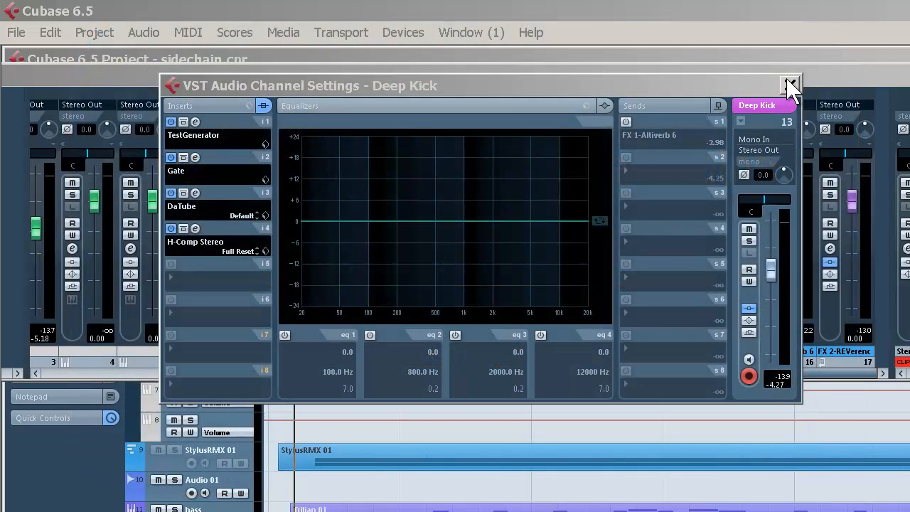
mouse_move(787, 84)
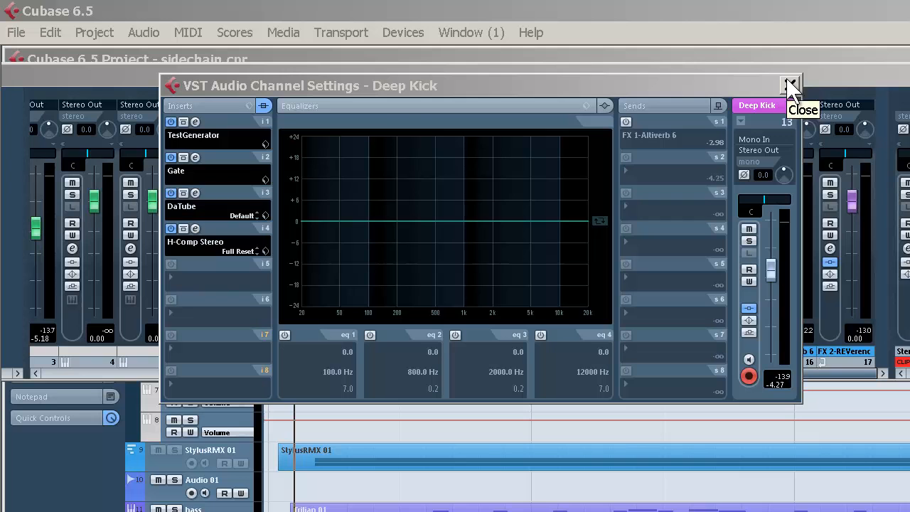
mouse_move(761, 117)
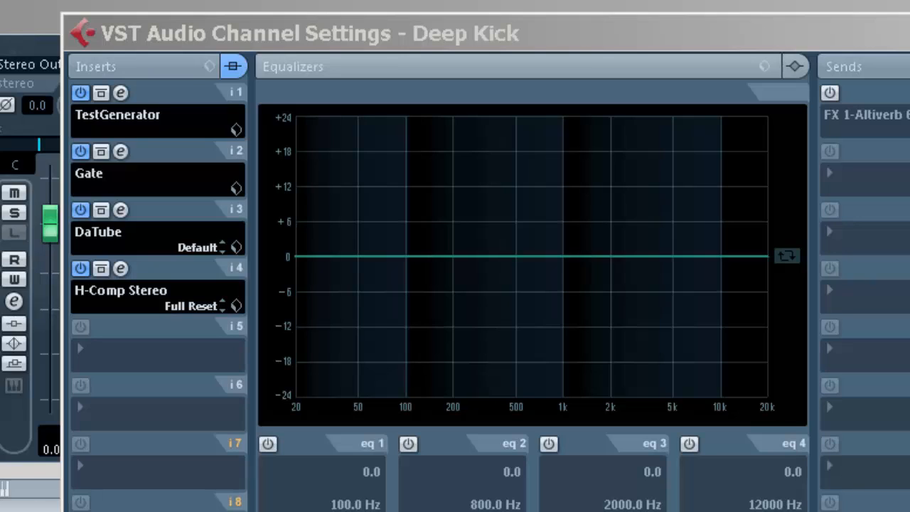
mouse_move(135, 99)
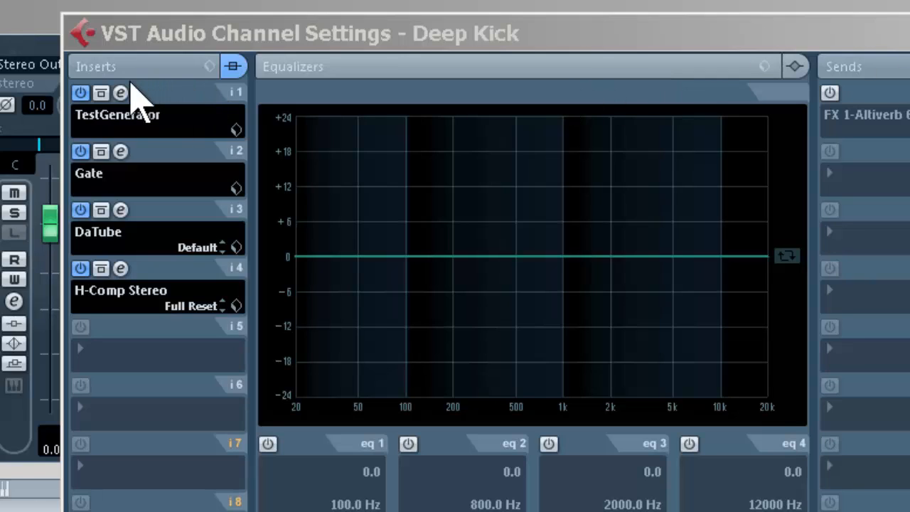
Enable the side-chain input on the Deep Kick's Gate plug-in.
left_click(122, 91)
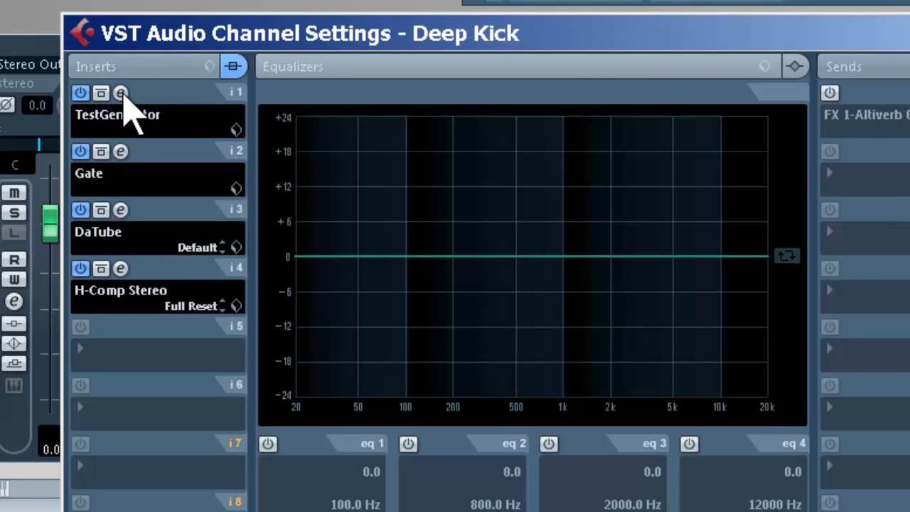
left_click(119, 150)
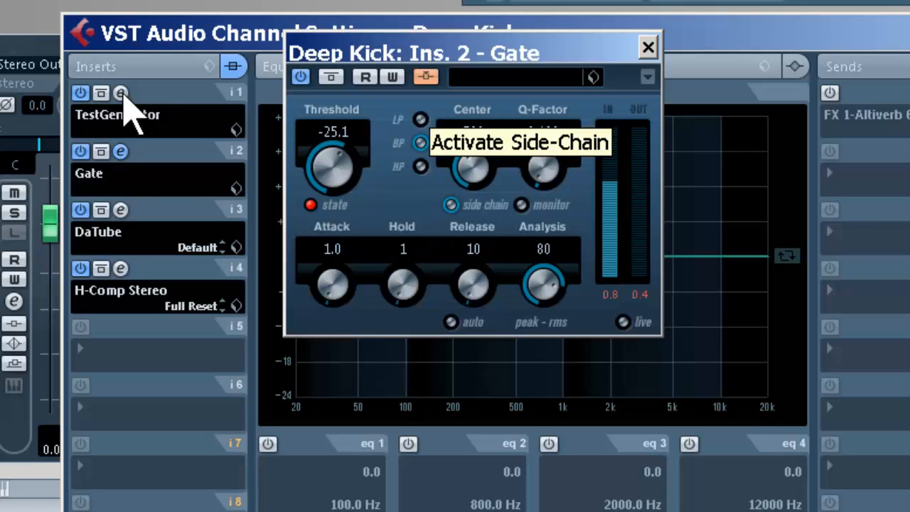
left_click(644, 46)
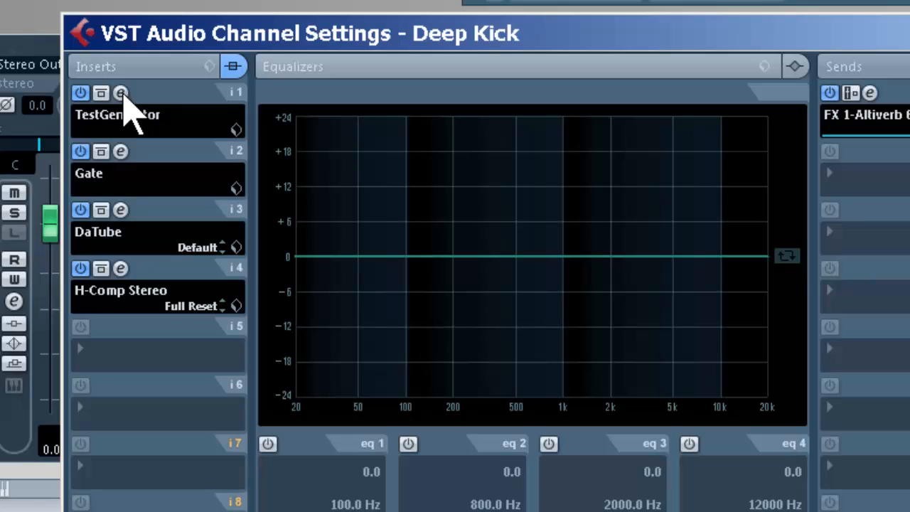
Lower the FX 1-Altiverb 6 send to -17.02 dB and return to the full mixer.
left_click(122, 90)
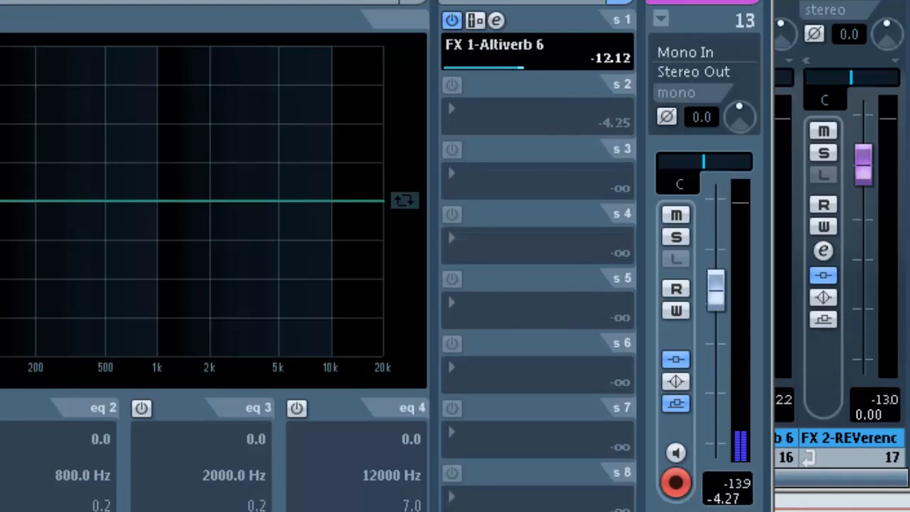
left_click_drag(483, 70, 540, 69)
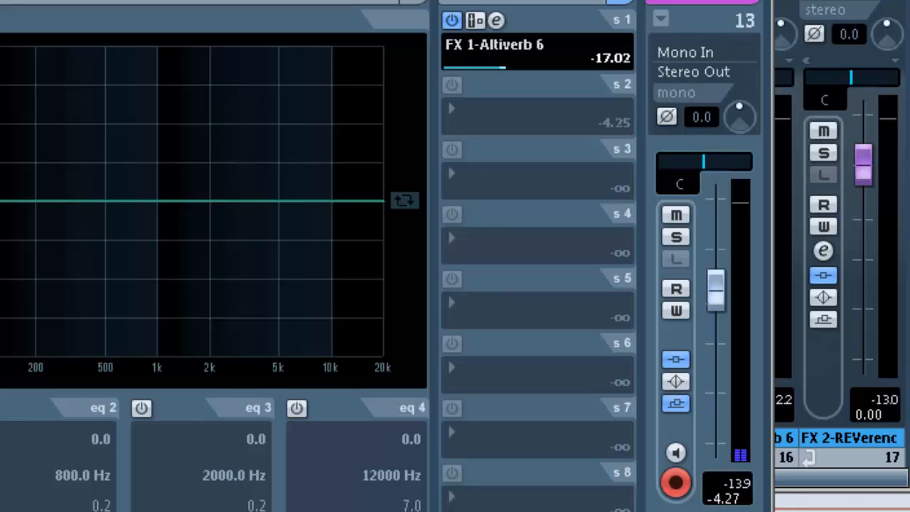
left_click(675, 236)
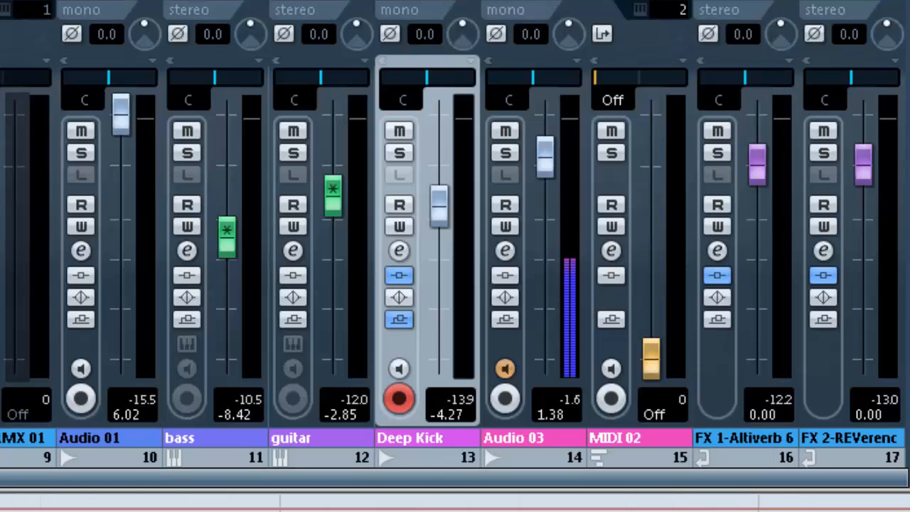
Bring up the FX 2 REVerence reverb from the Kick channel settings.
scroll("left", 3)
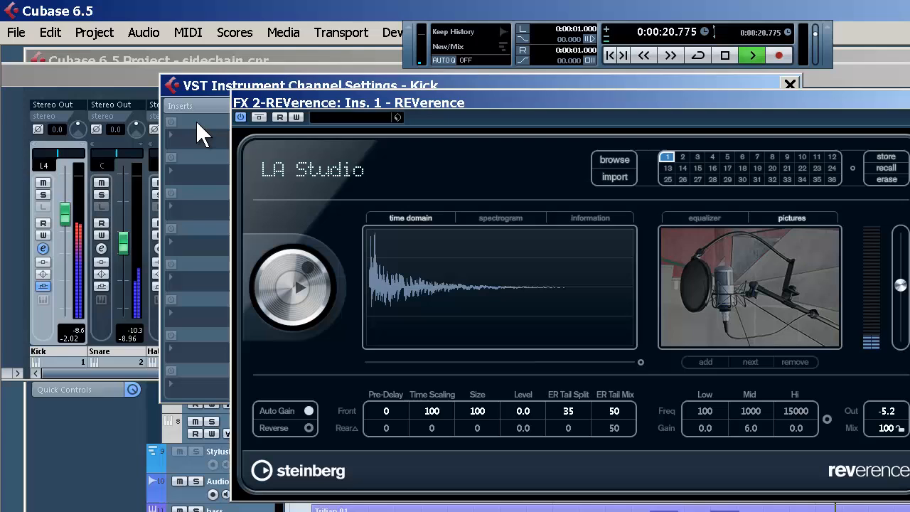
left_click(614, 160)
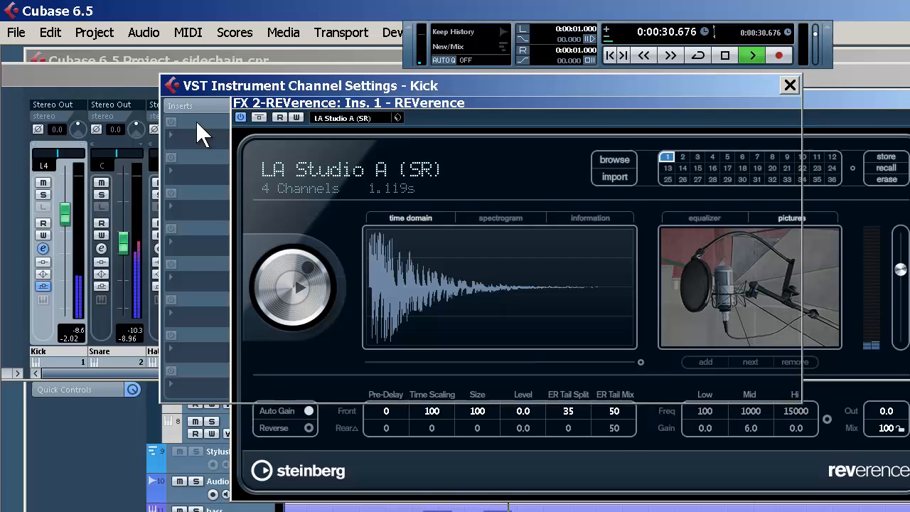
Load the LA Studio A (SR) room in REVerence and return to the Kick's Sends view.
left_click(789, 85)
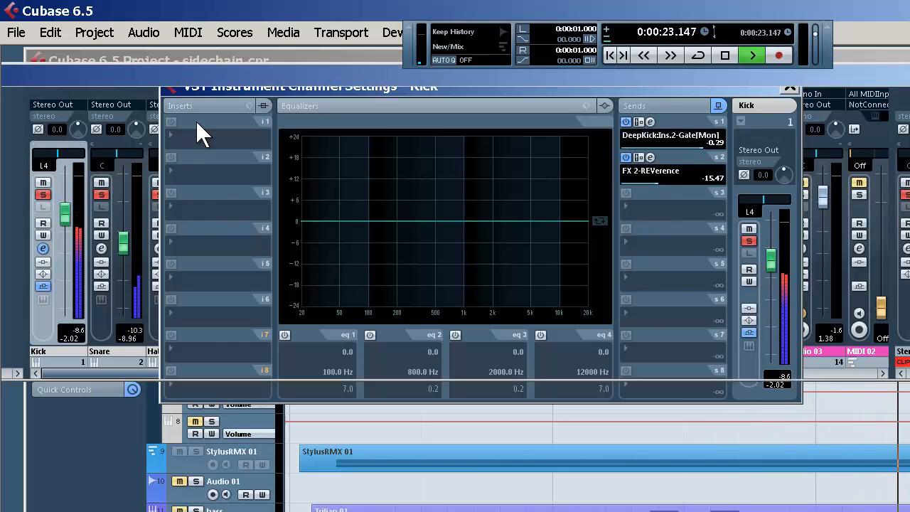
Close the Kick and Audio 03 channel settings, leaving the full mixer showing.
left_click(789, 85)
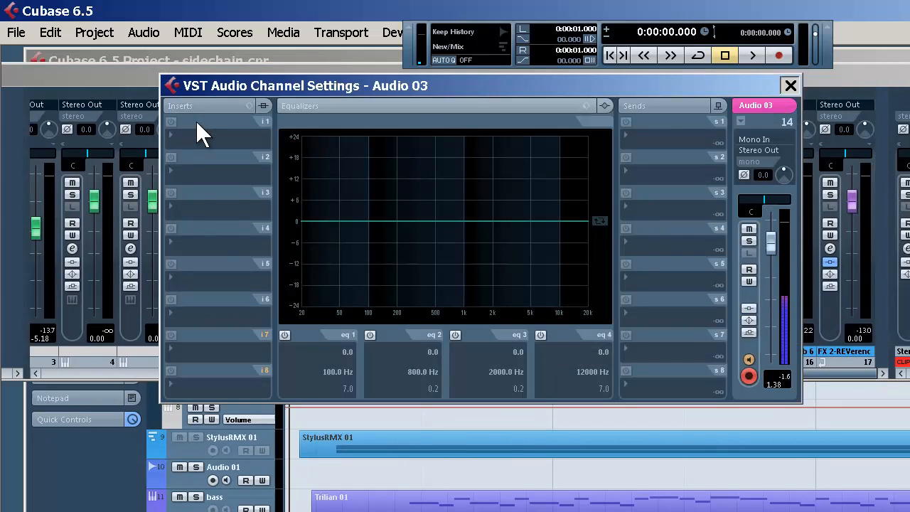
left_click(789, 85)
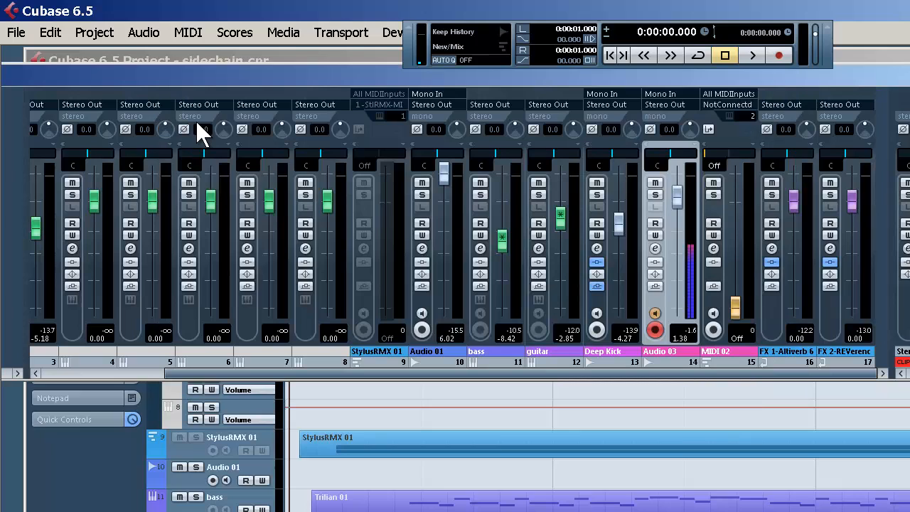